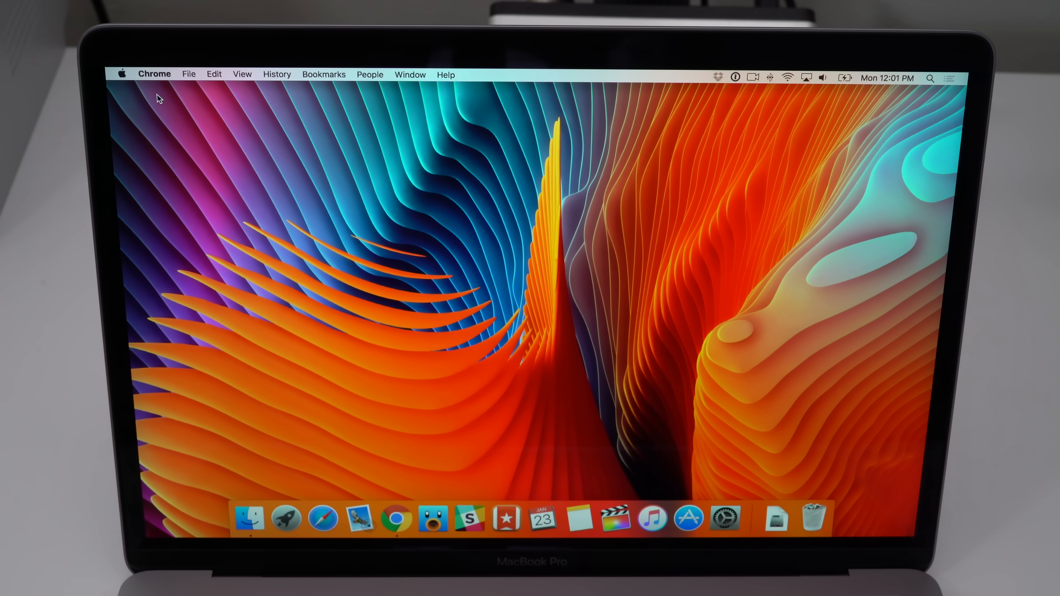
{"action": "mouse_move", "coordinate": [470, 518]}
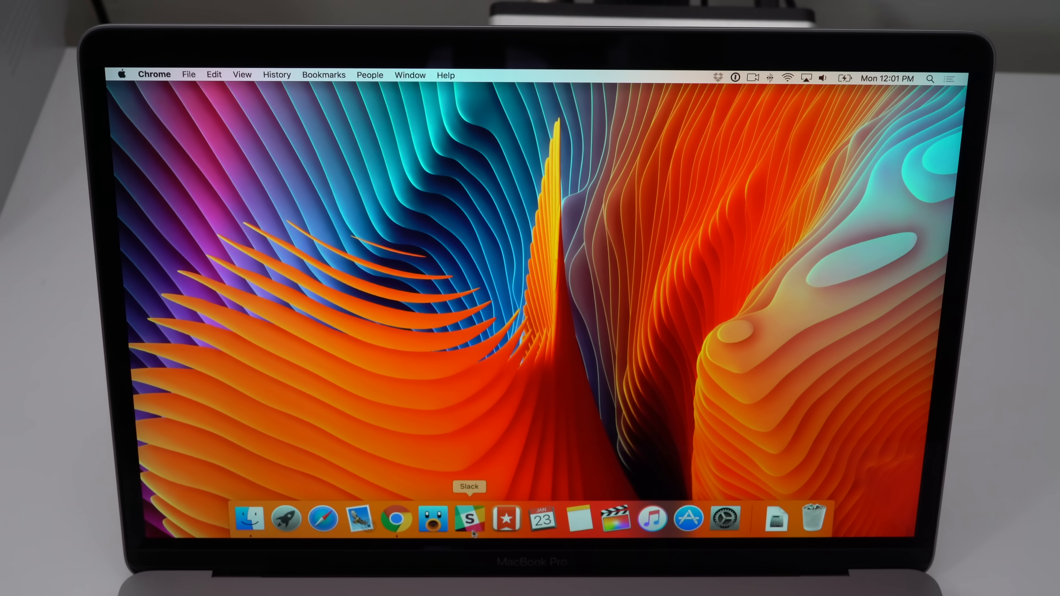
- Search Google in Chrome for 'windows 10 download'
{"action": "left_click", "coordinate": [398, 518]}
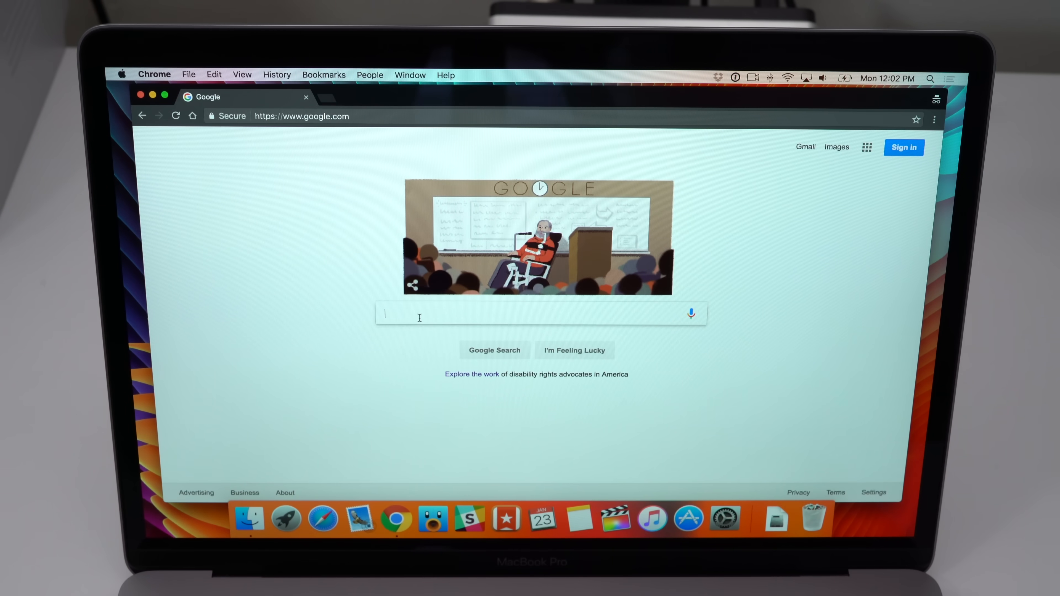
{"action": "type", "text": "windows 10 download"}
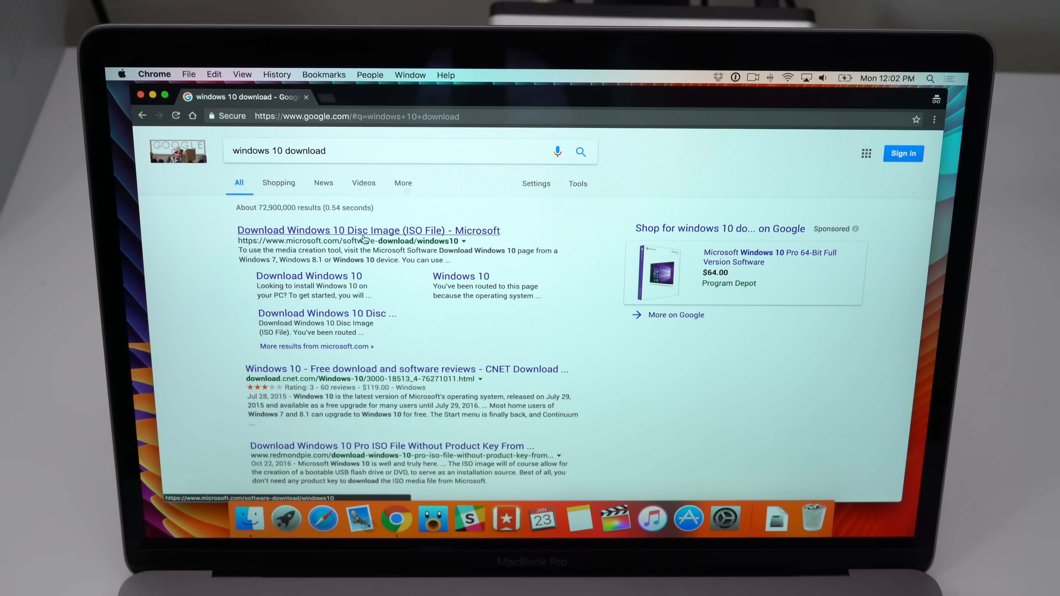
- On Microsoft's disc image page, choose the Windows 10 edition
{"action": "left_click", "coordinate": [368, 231]}
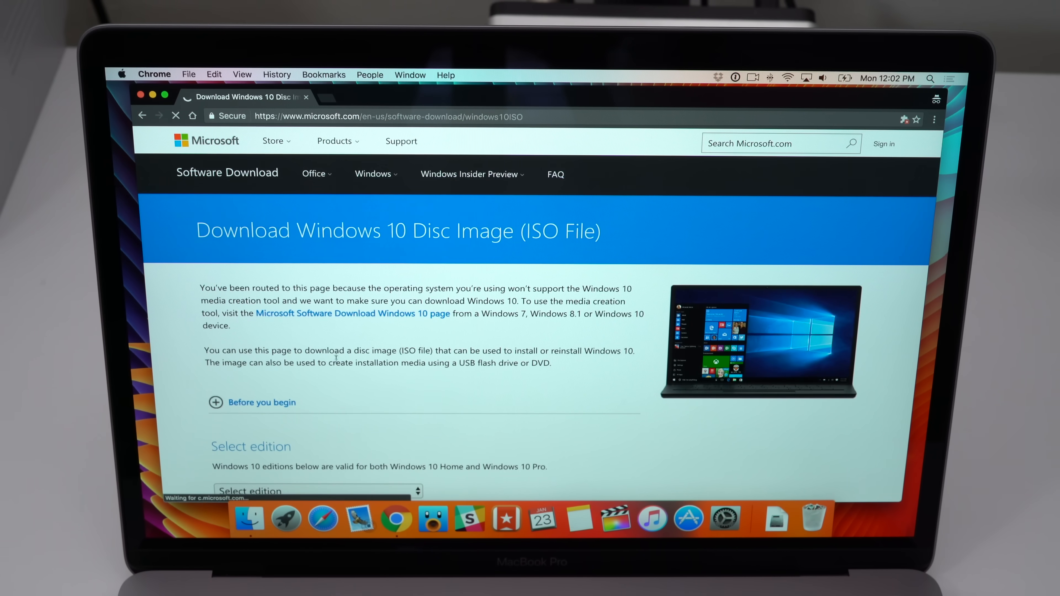
{"action": "scroll", "scroll_direction": "down", "scroll_amount": 3}
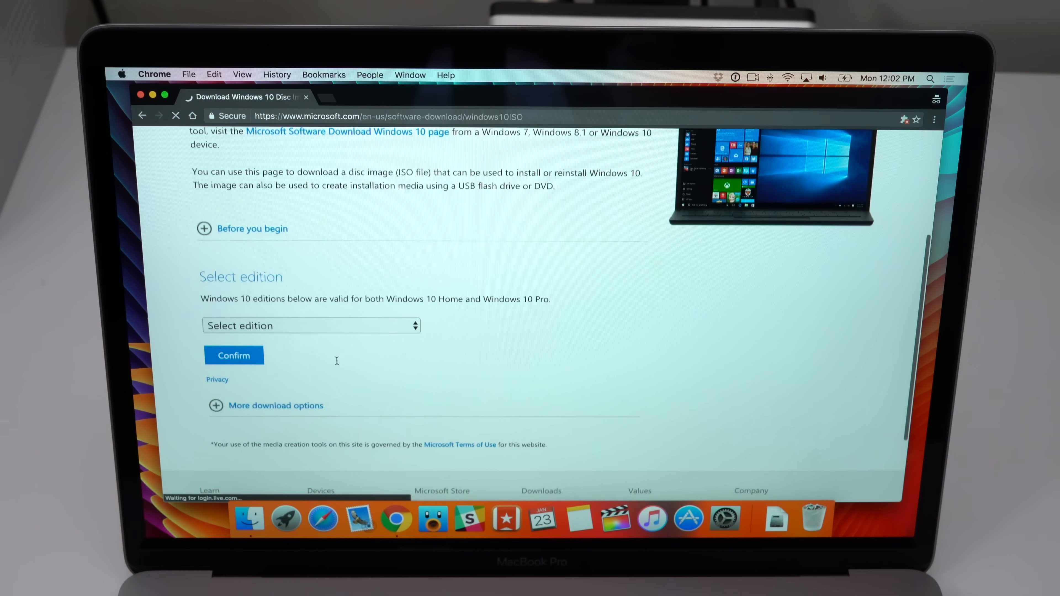
{"action": "left_click", "coordinate": [311, 325]}
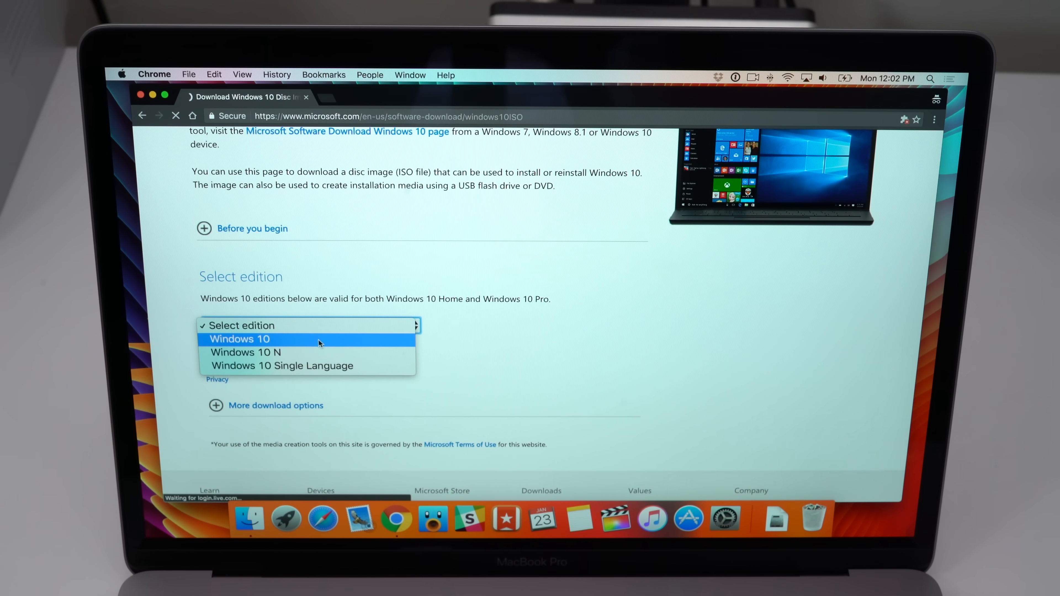
{"action": "left_click", "coordinate": [240, 338]}
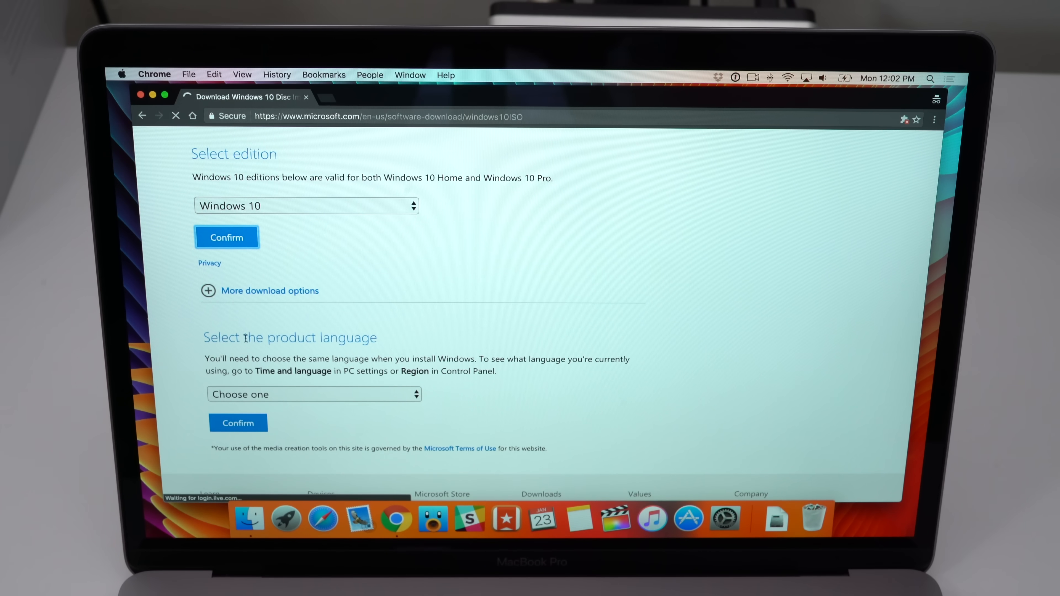
{"action": "scroll", "scroll_direction": "down", "scroll_amount": 3}
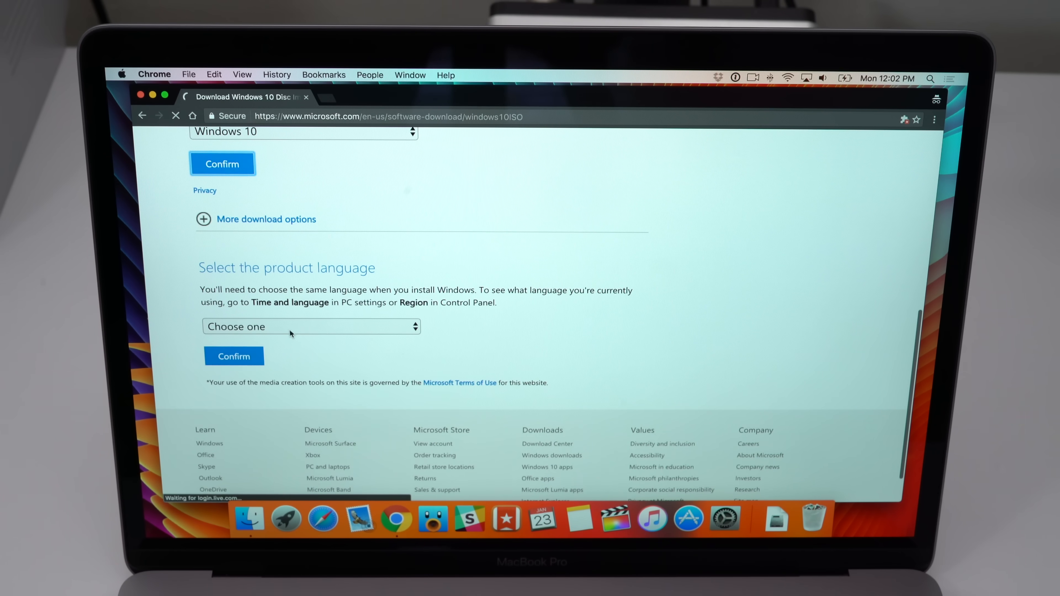
- Choose English, start the 64-bit Windows 10 ISO download, and close Chrome
{"action": "left_click", "coordinate": [310, 327]}
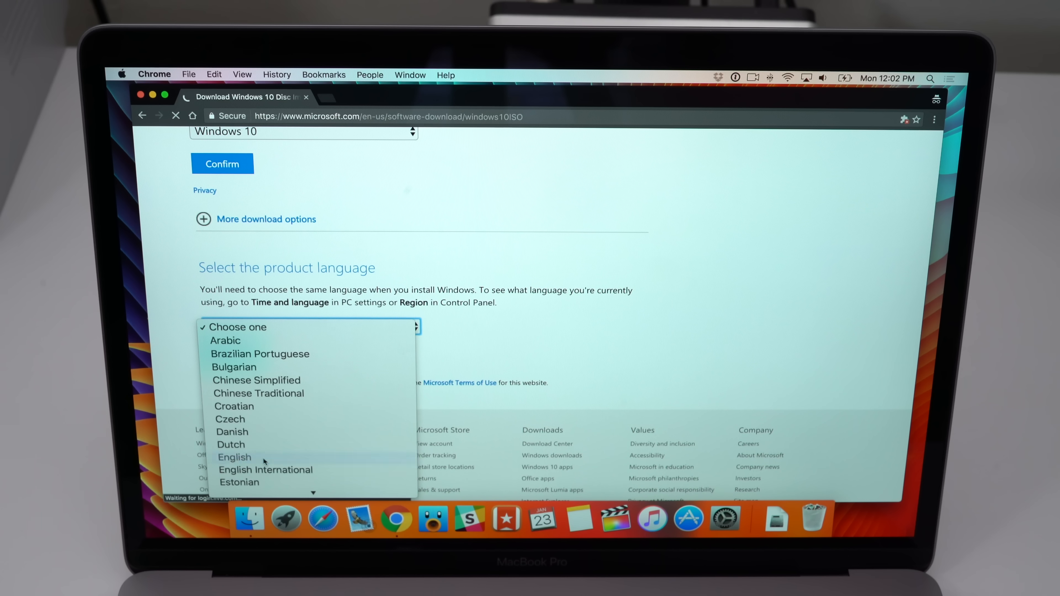
{"action": "left_click", "coordinate": [235, 457]}
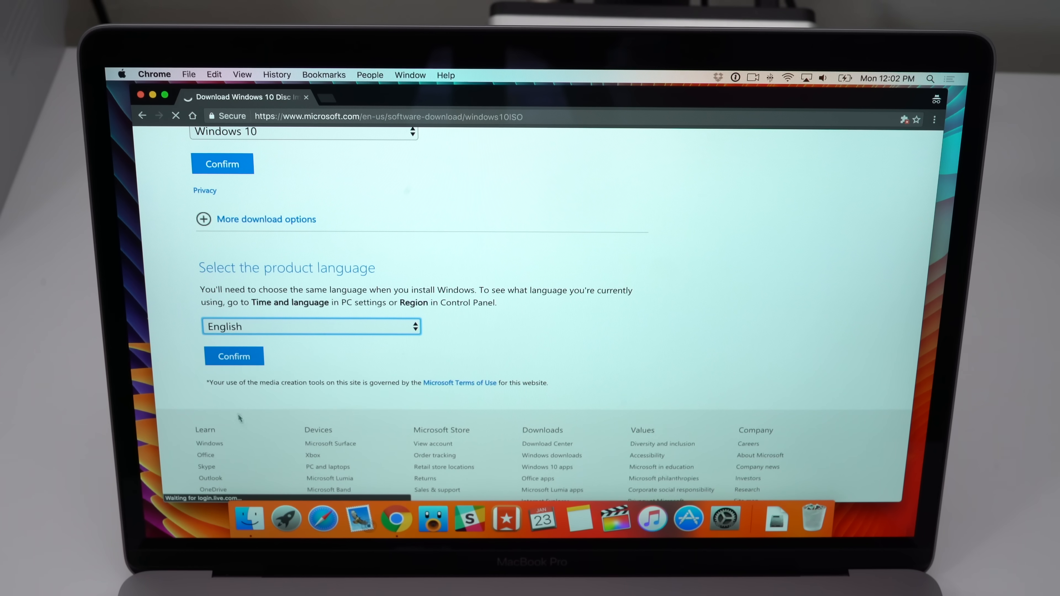
{"action": "left_click", "coordinate": [233, 356]}
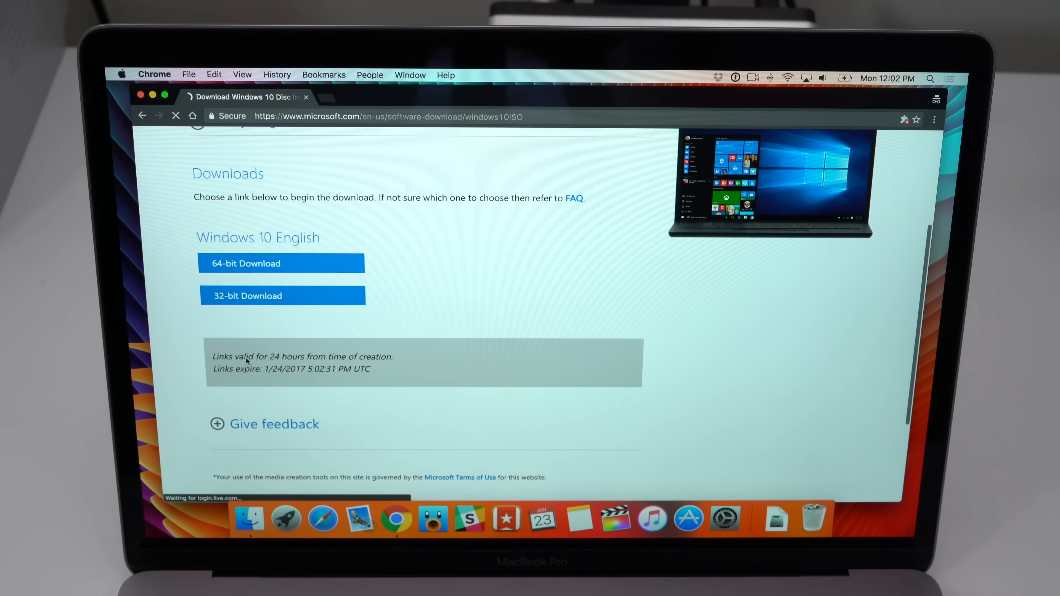
{"action": "left_click", "coordinate": [281, 263]}
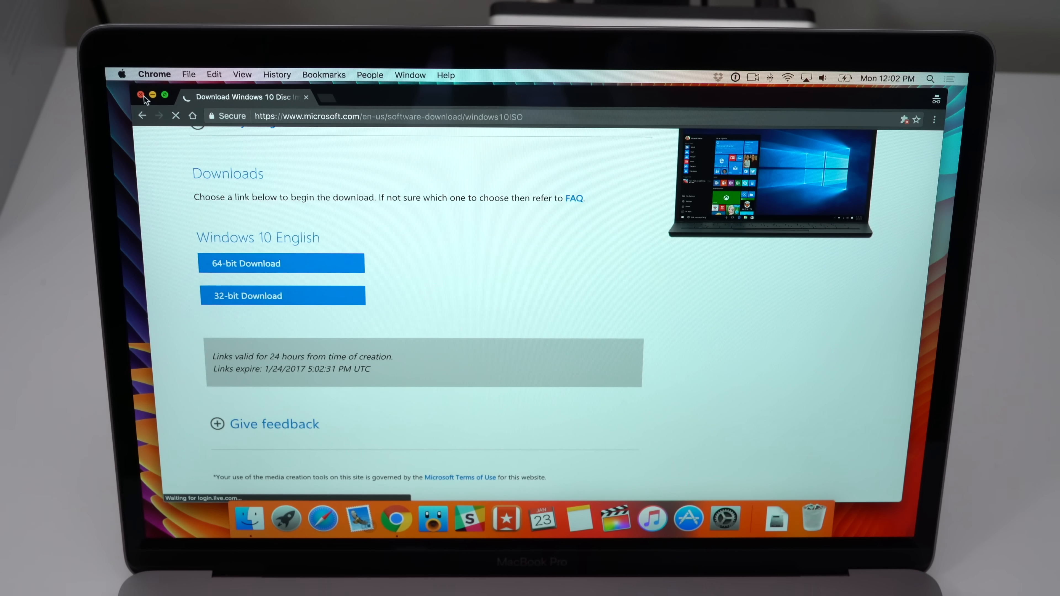
{"action": "left_click", "coordinate": [139, 96]}
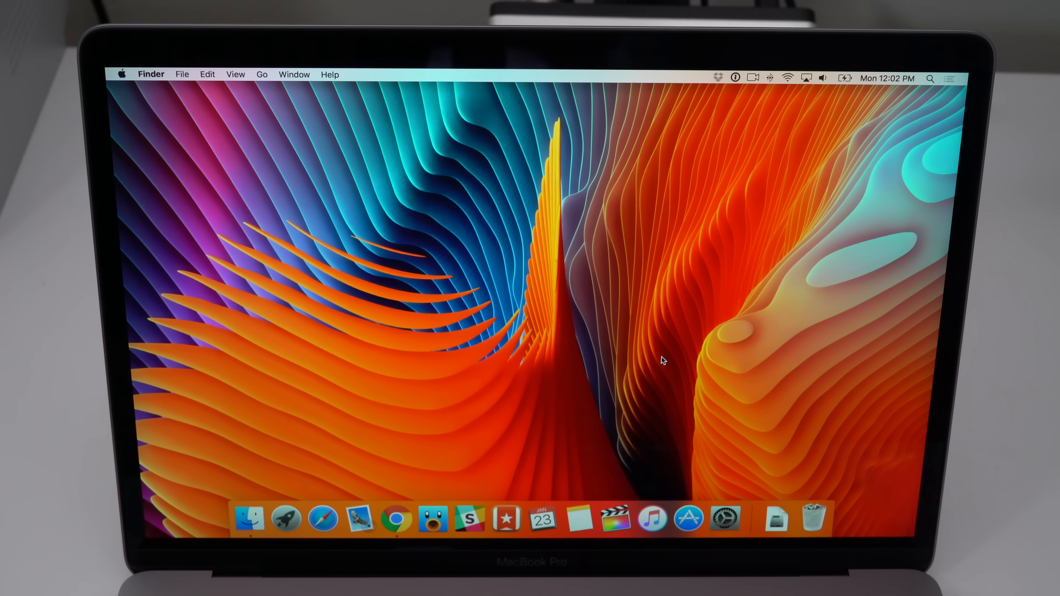
{"action": "mouse_move", "coordinate": [250, 518]}
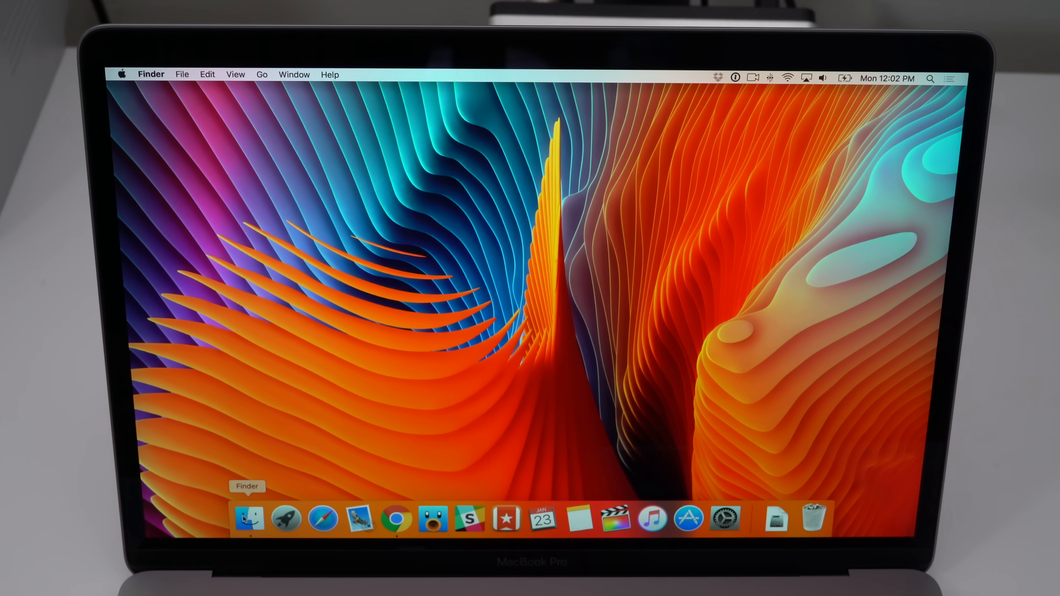
- Launch Boot Camp Assistant from Finder's Applications > Utilities folder
{"action": "left_click", "coordinate": [251, 519]}
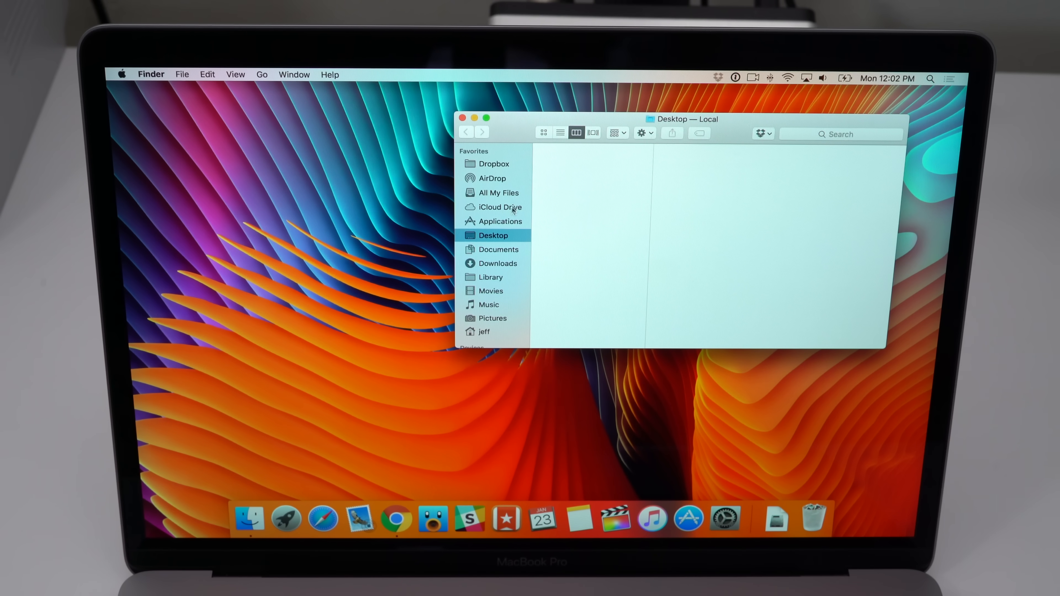
{"action": "left_click", "coordinate": [502, 221]}
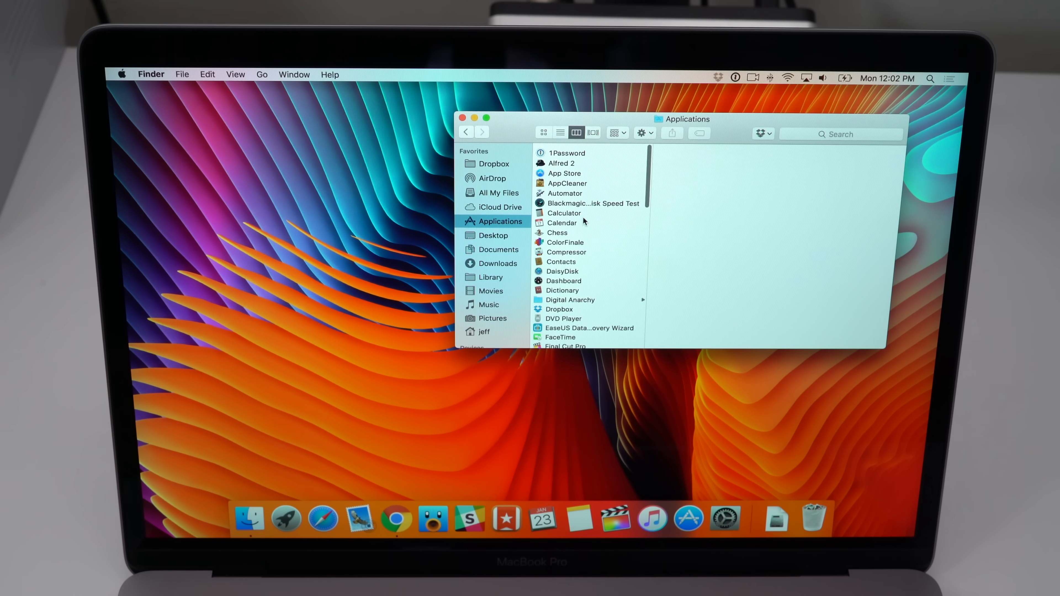
{"action": "scroll", "scroll_direction": "down", "scroll_amount": 3}
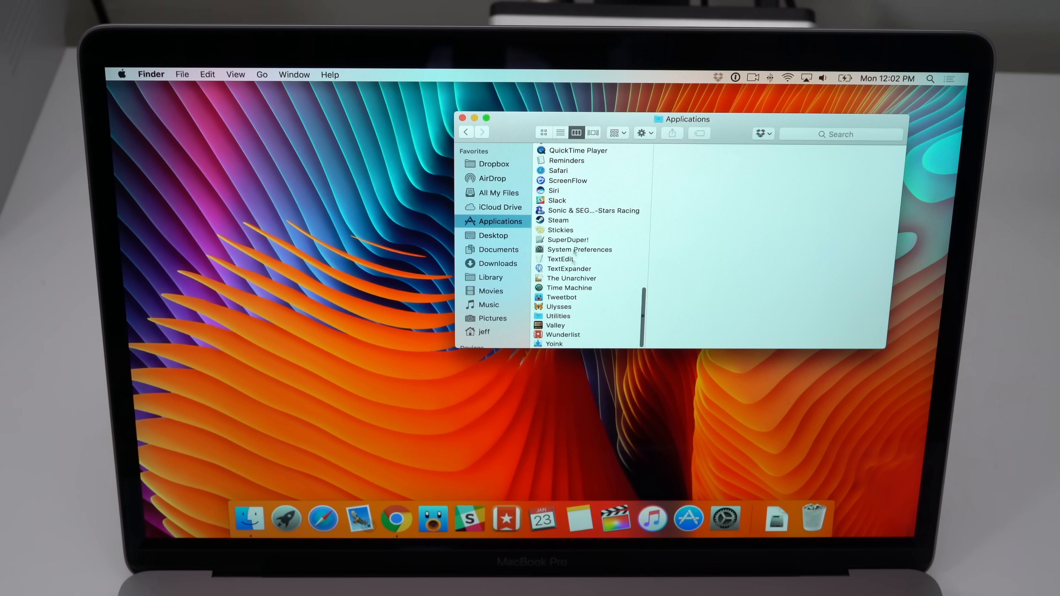
{"action": "left_click", "coordinate": [557, 316]}
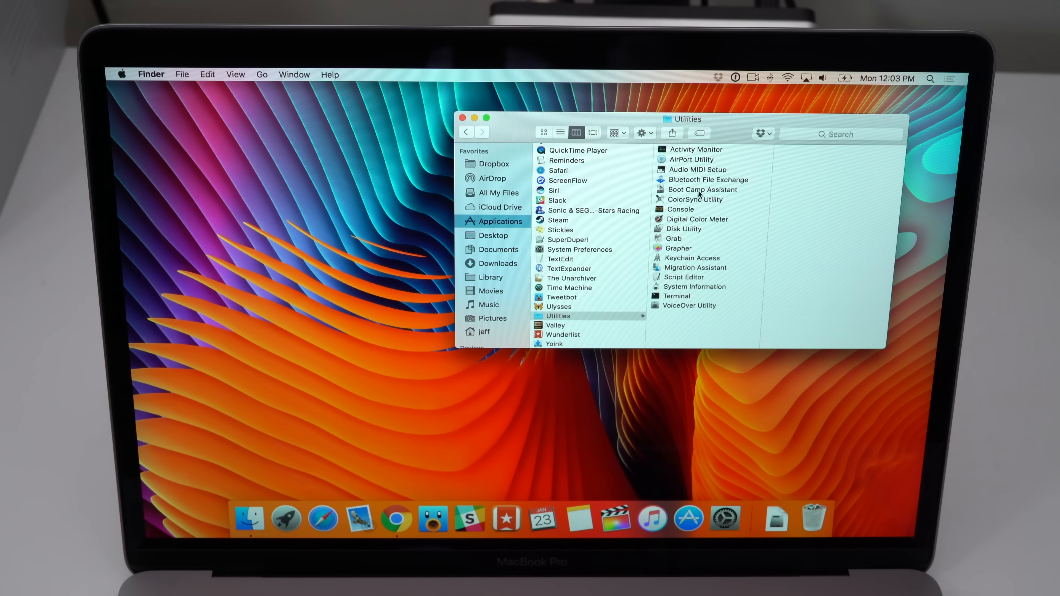
{"action": "left_click", "coordinate": [703, 189]}
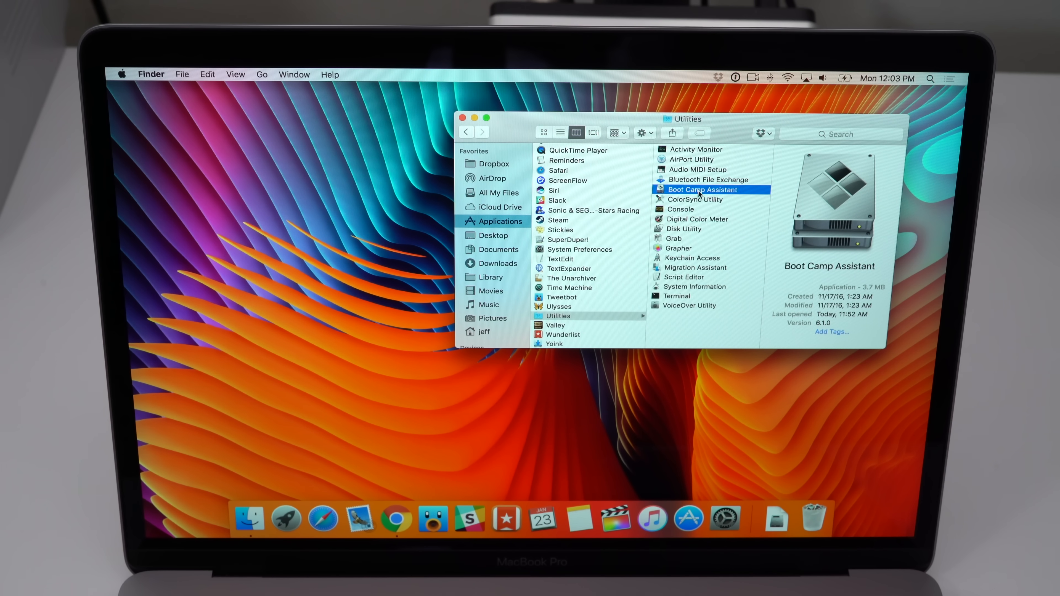
{"action": "double_click", "coordinate": [702, 190]}
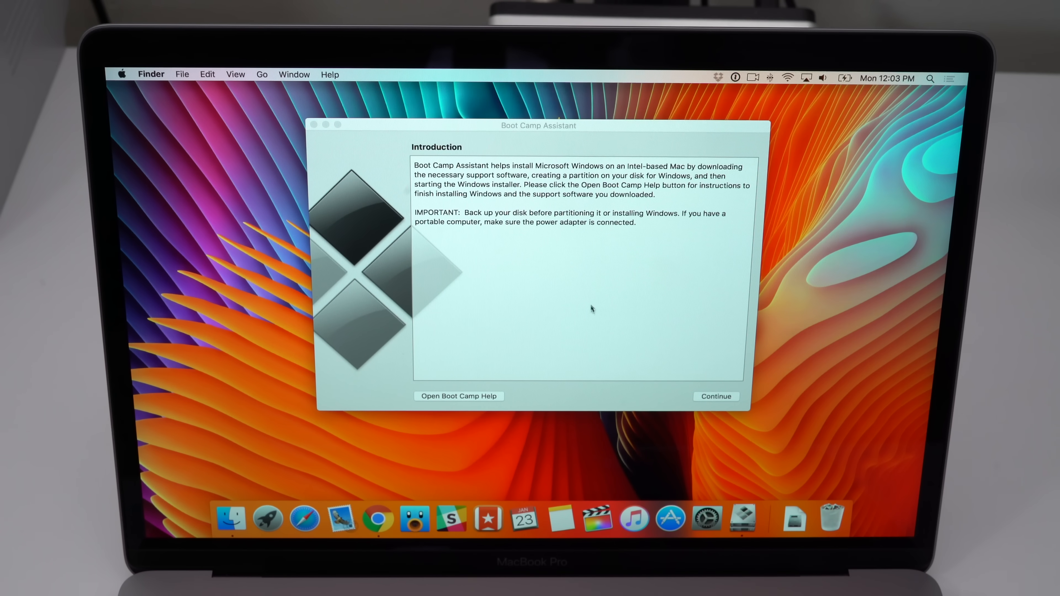
- Continue past the introduction and choose Win10_1607_English_x64.iso from Downloads as the ISO image
{"action": "left_click", "coordinate": [716, 396]}
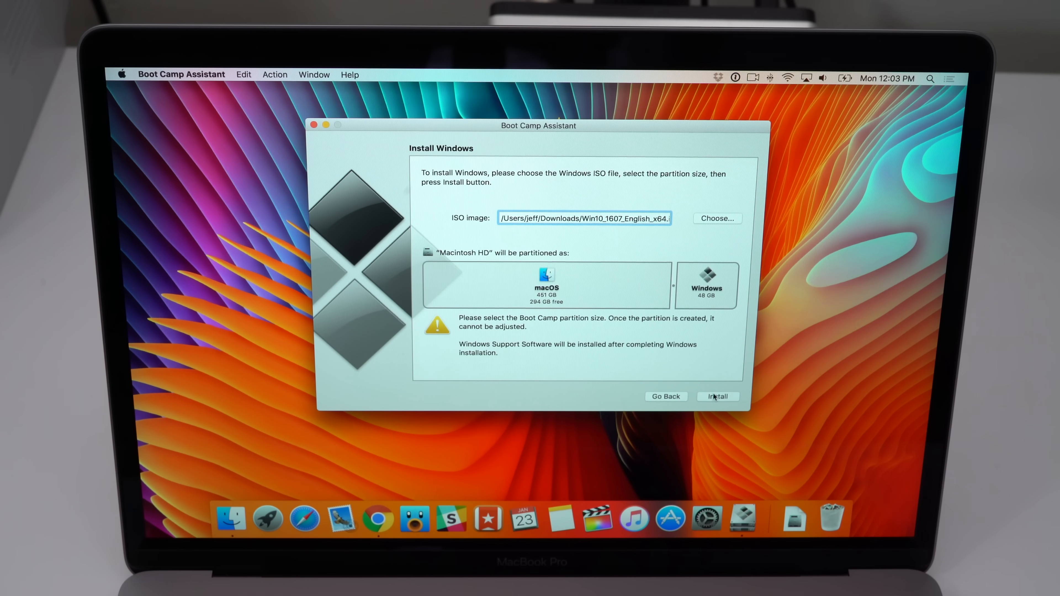
{"action": "mouse_move", "coordinate": [564, 232]}
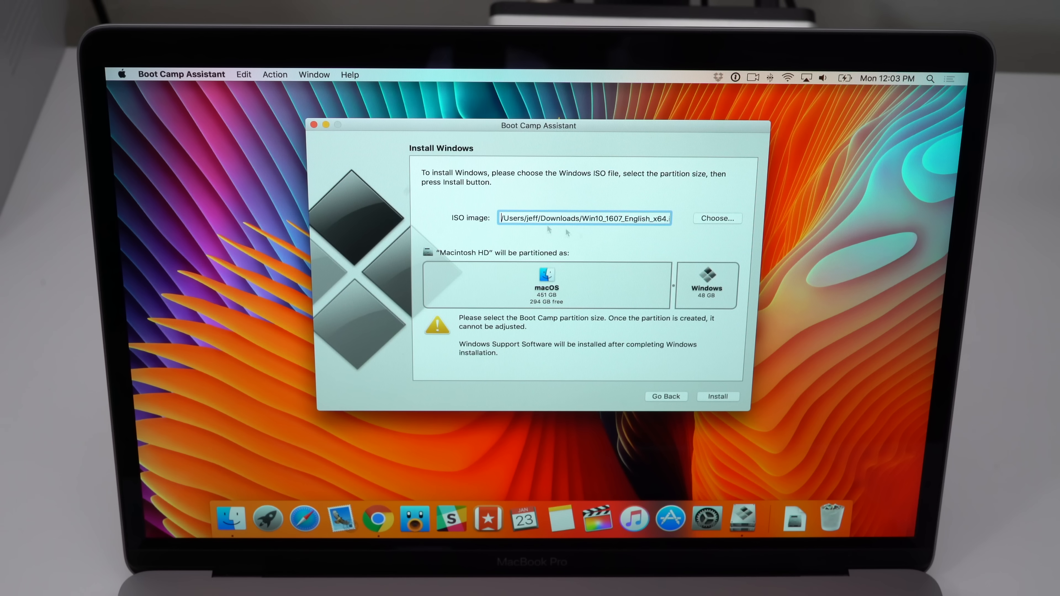
{"action": "left_click", "coordinate": [716, 217]}
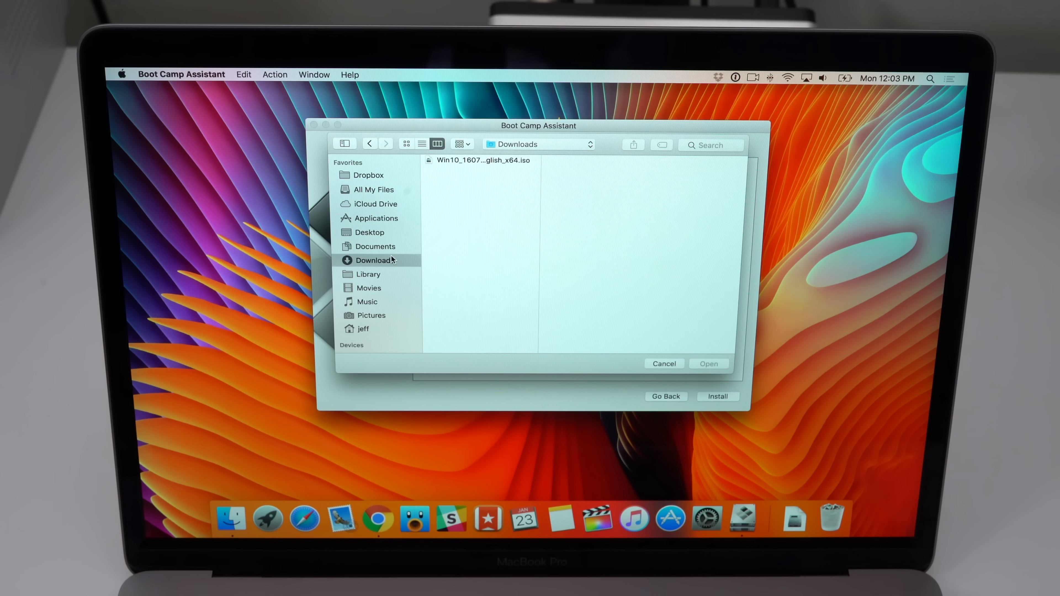
{"action": "left_click", "coordinate": [482, 161]}
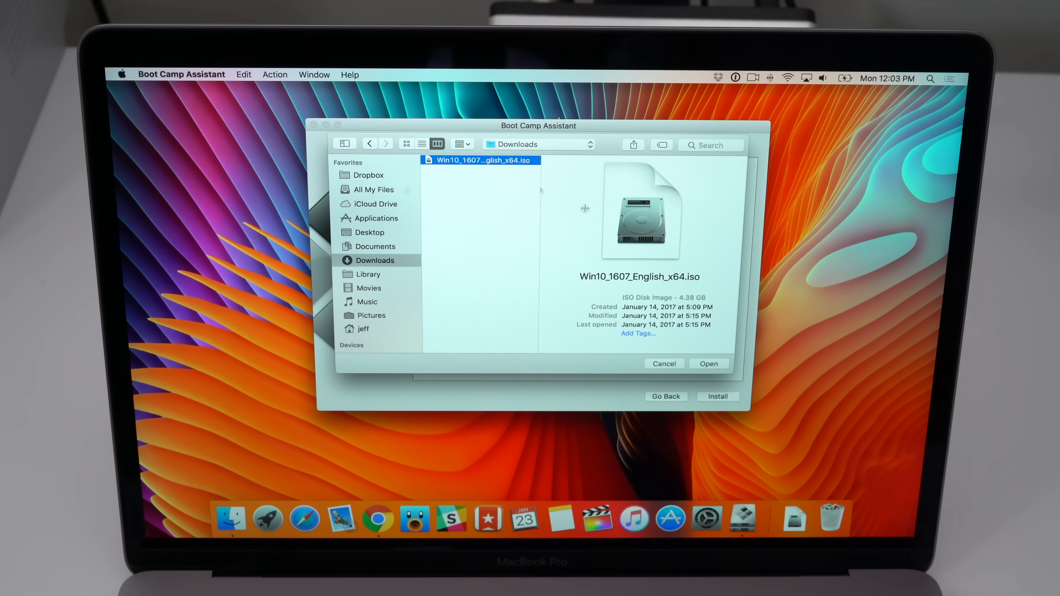
{"action": "left_click", "coordinate": [709, 364]}
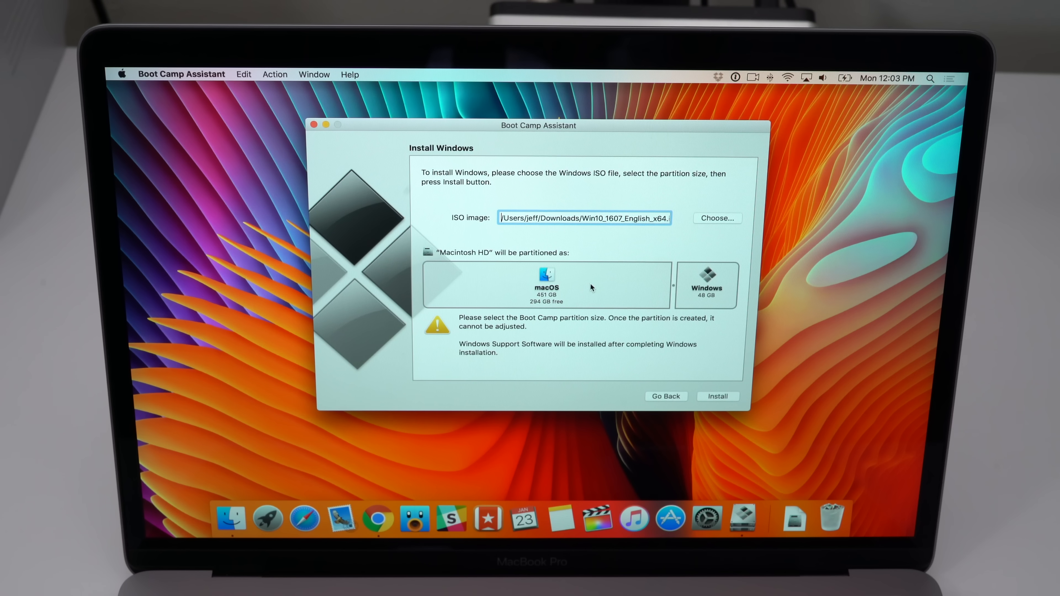
{"action": "mouse_move", "coordinate": [673, 289]}
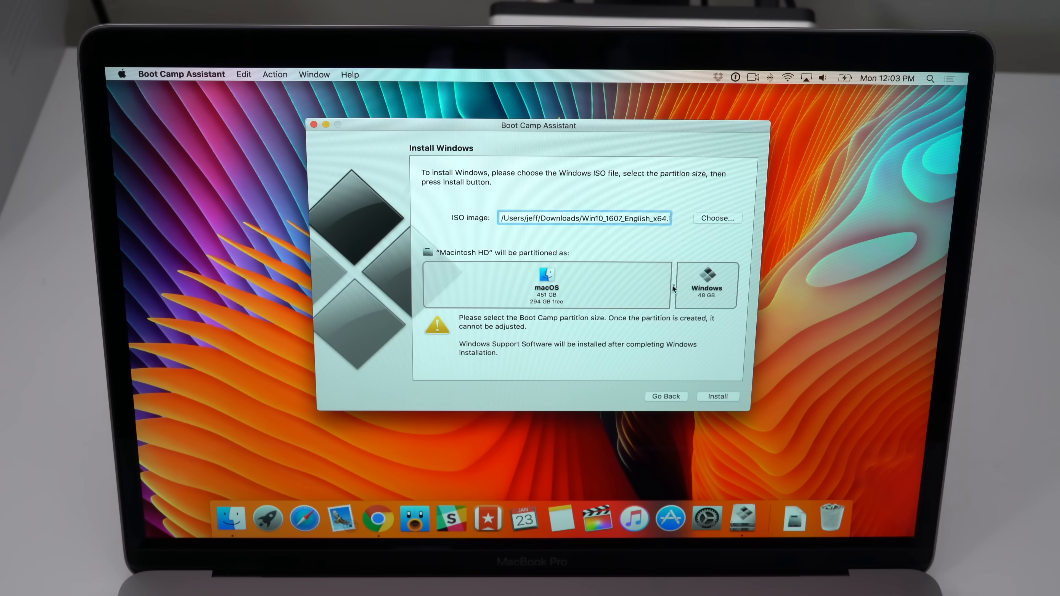
- Drag the partition divider until Windows gets 100 GB and macOS 399 GB
{"action": "left_click_drag", "start_coordinate": [674, 285], "coordinate": [561, 286]}
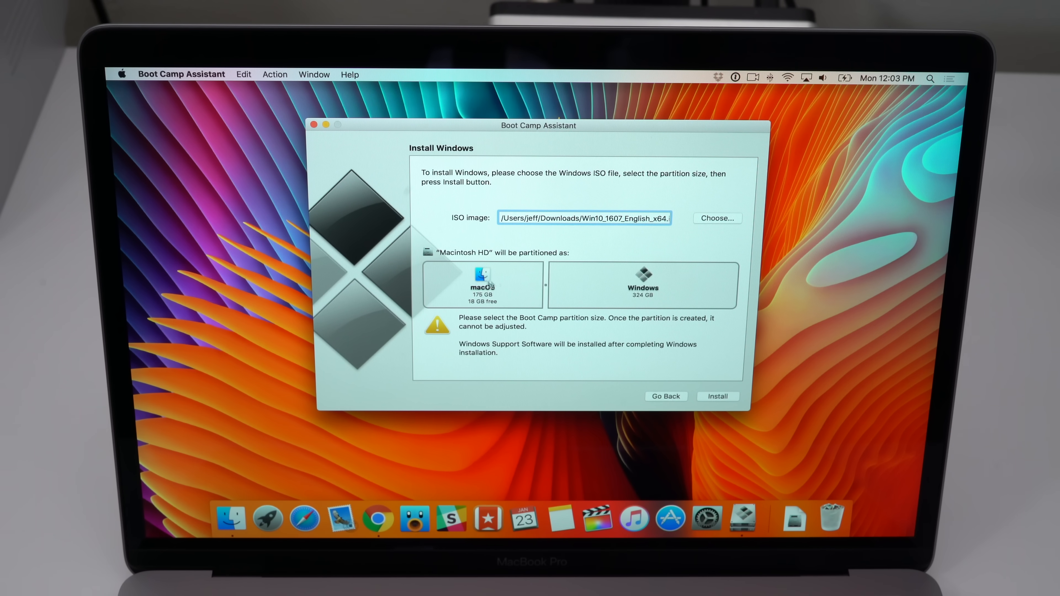
{"action": "mouse_move", "coordinate": [527, 292]}
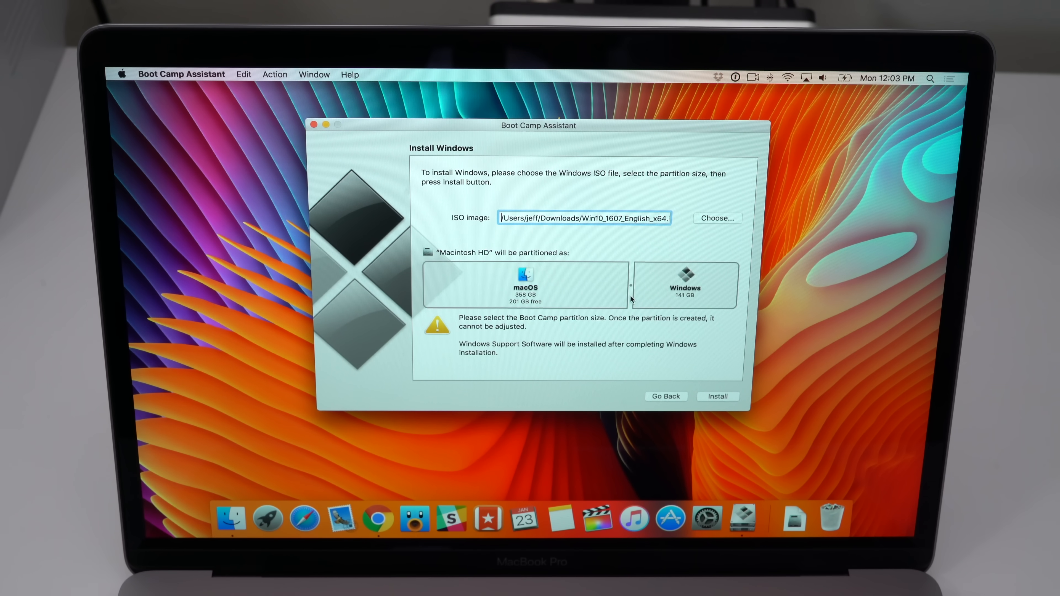
{"action": "left_click_drag", "start_coordinate": [606, 298], "coordinate": [614, 298]}
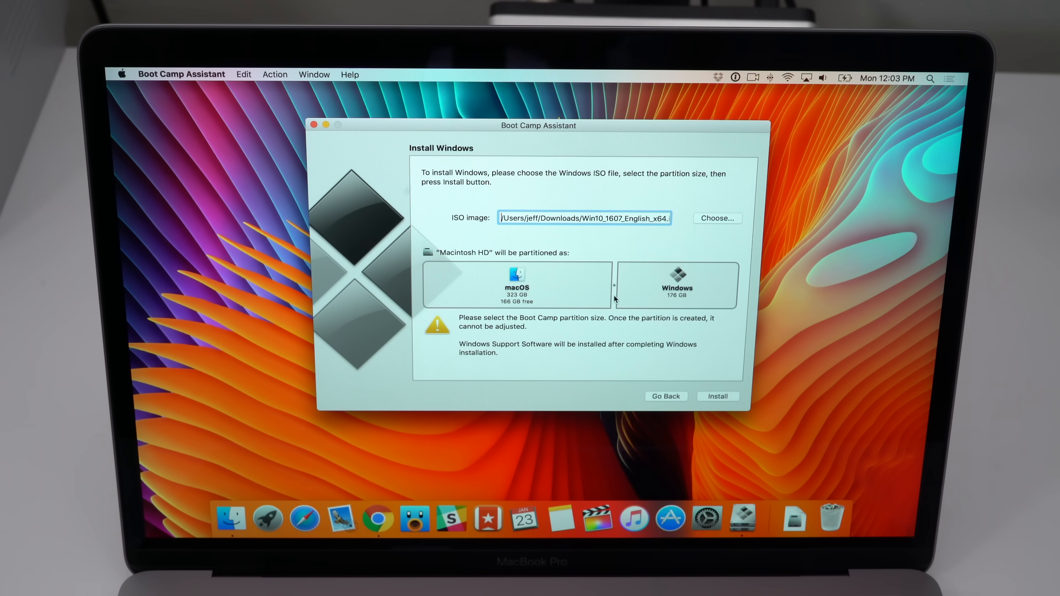
{"action": "left_click_drag", "start_coordinate": [614, 285], "coordinate": [632, 285]}
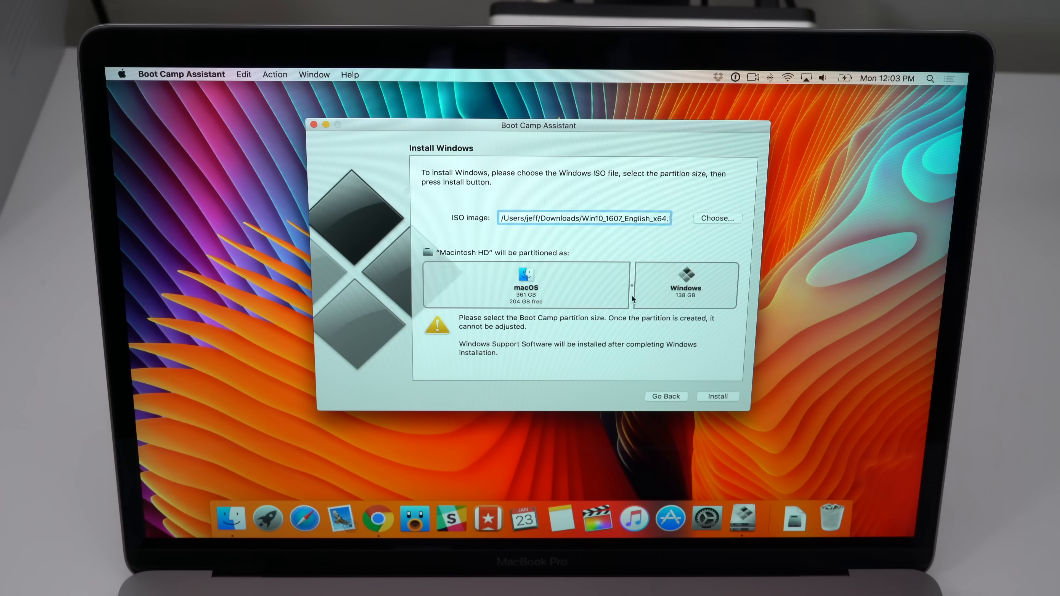
{"action": "left_click_drag", "start_coordinate": [633, 293], "coordinate": [637, 293]}
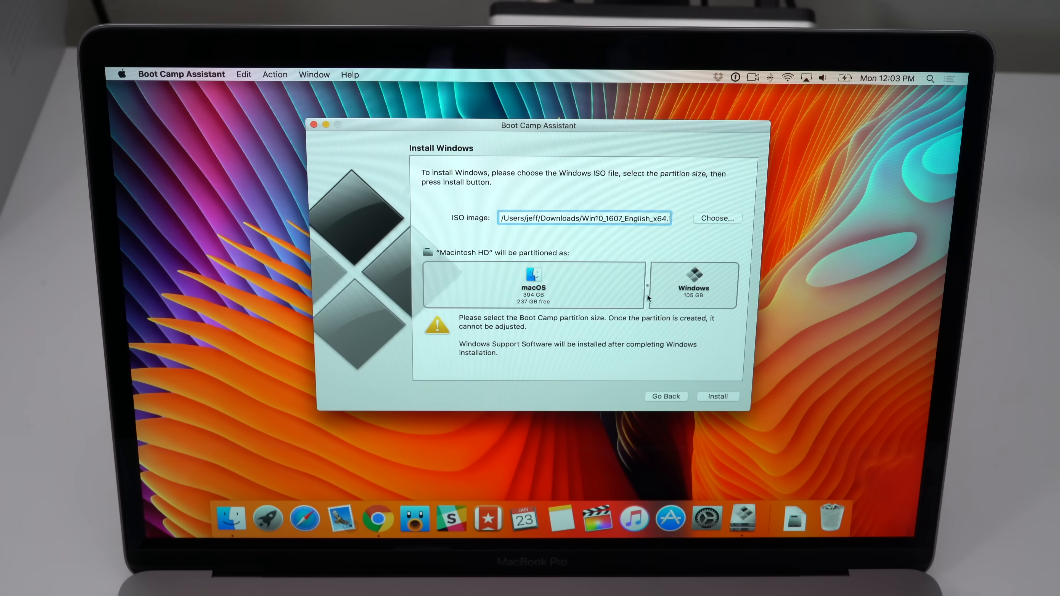
{"action": "left_click_drag", "start_coordinate": [647, 291], "coordinate": [644, 291]}
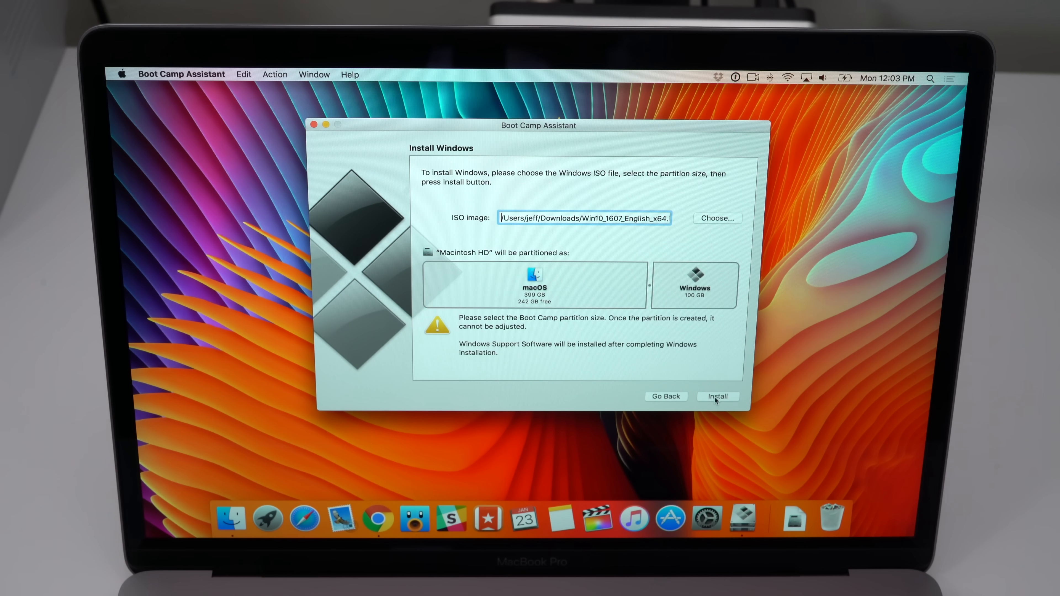
- Start the installation so the Windows support software begins downloading
{"action": "left_click", "coordinate": [718, 396]}
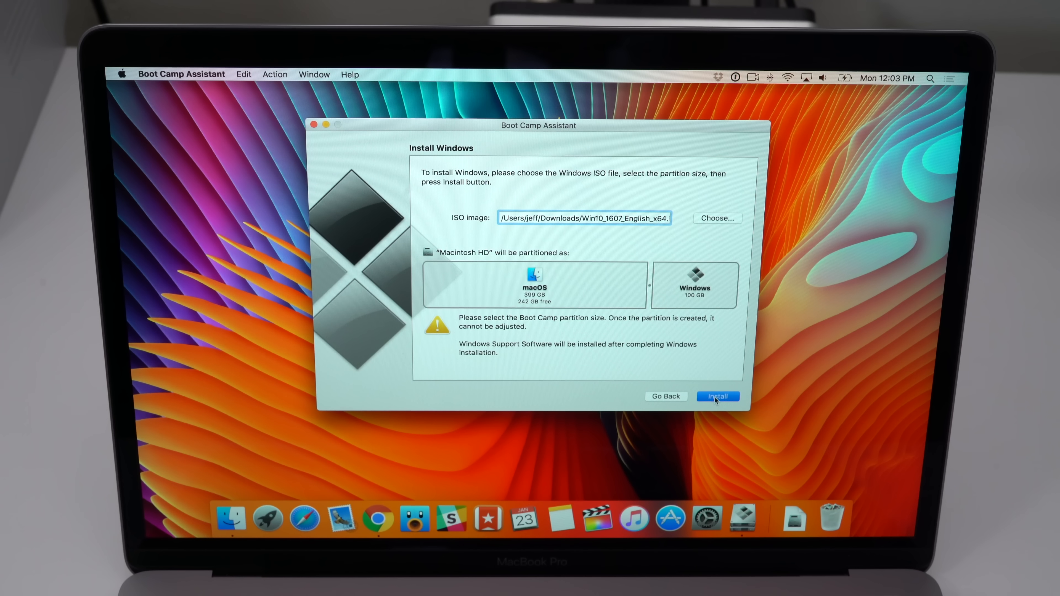
{"action": "left_click", "coordinate": [717, 397]}
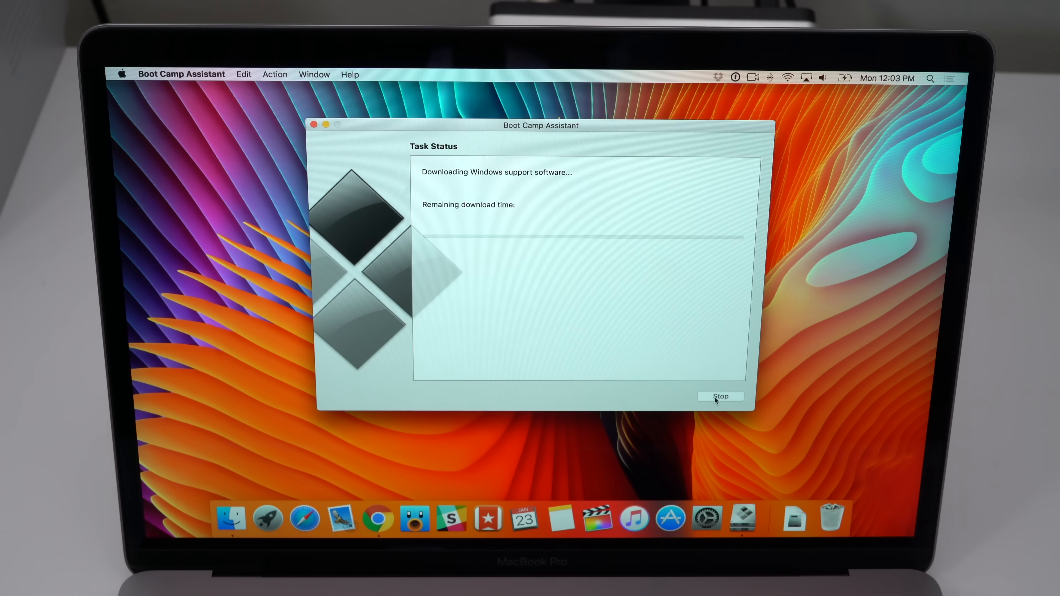